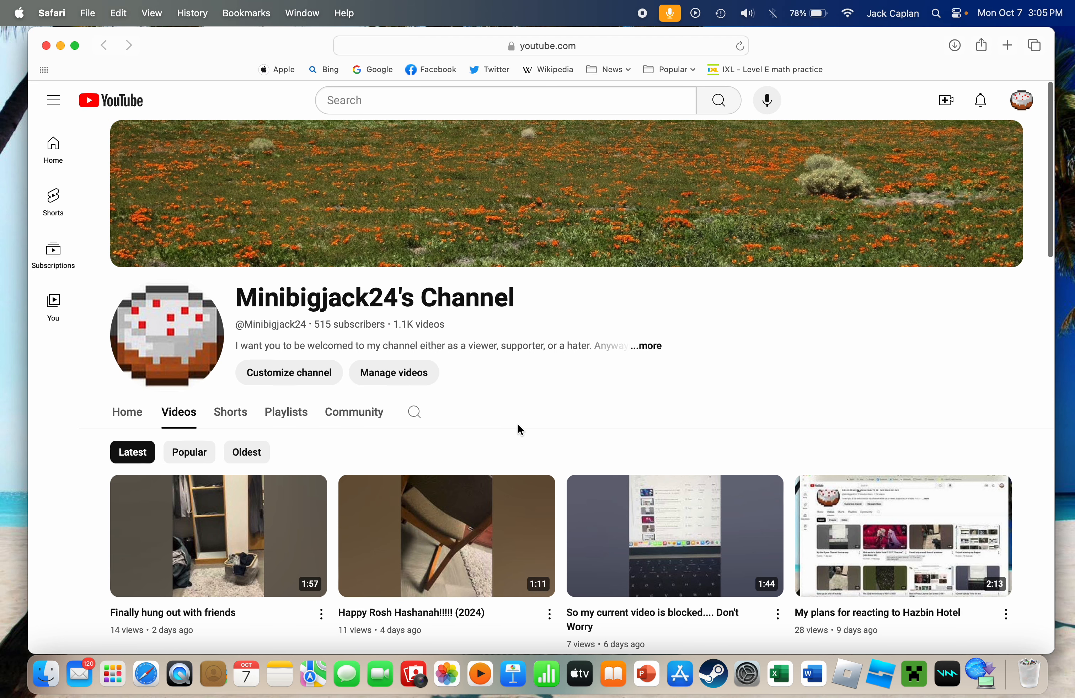
scroll("down", 3)
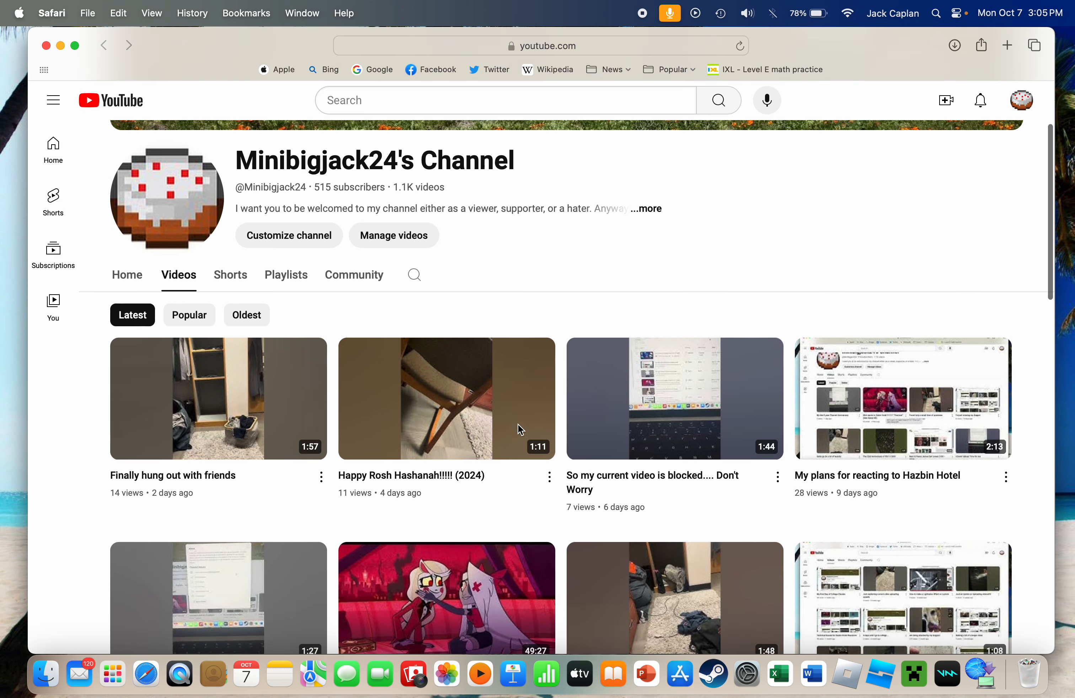
scroll("down", 3)
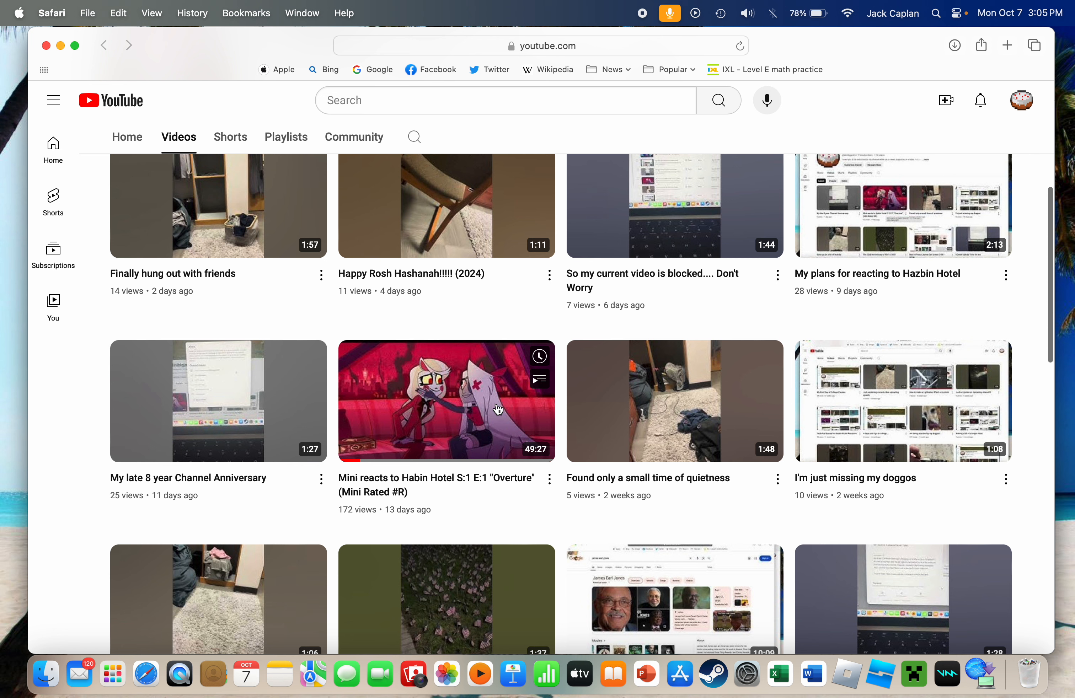
mouse_move(466, 512)
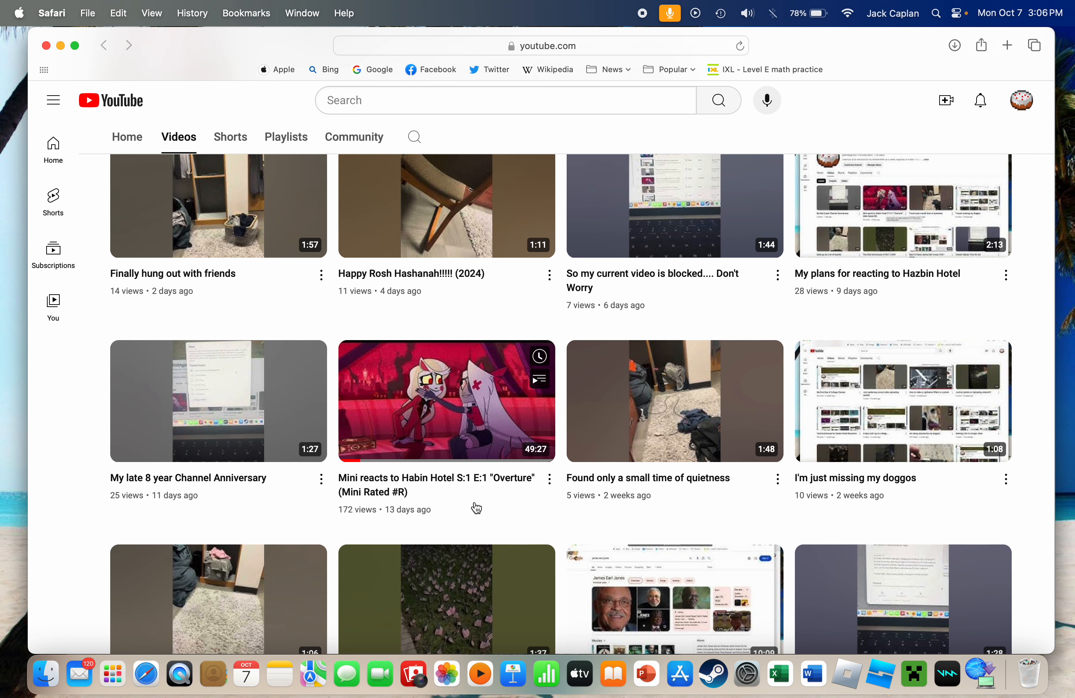
mouse_move(472, 482)
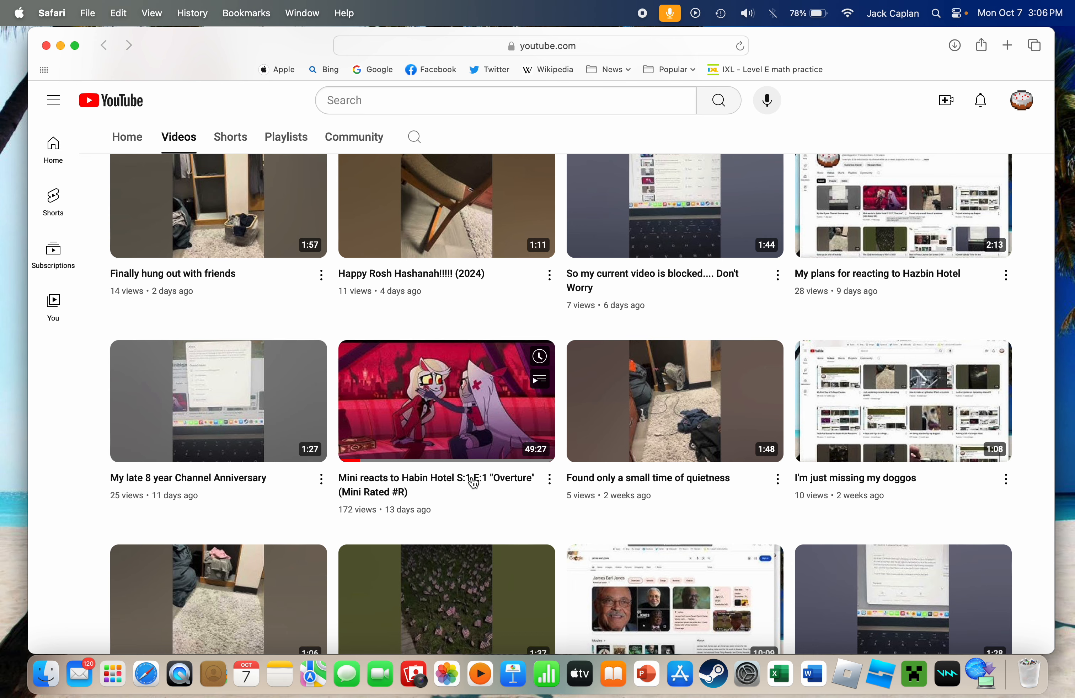
scroll("down", 3)
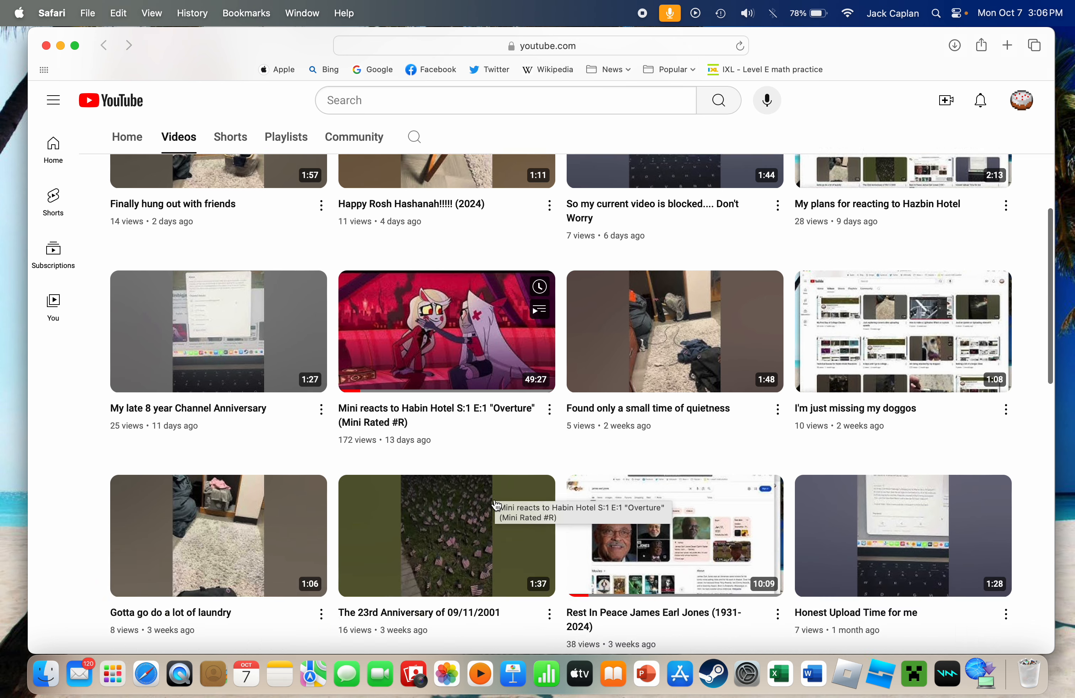
scroll("down", 3)
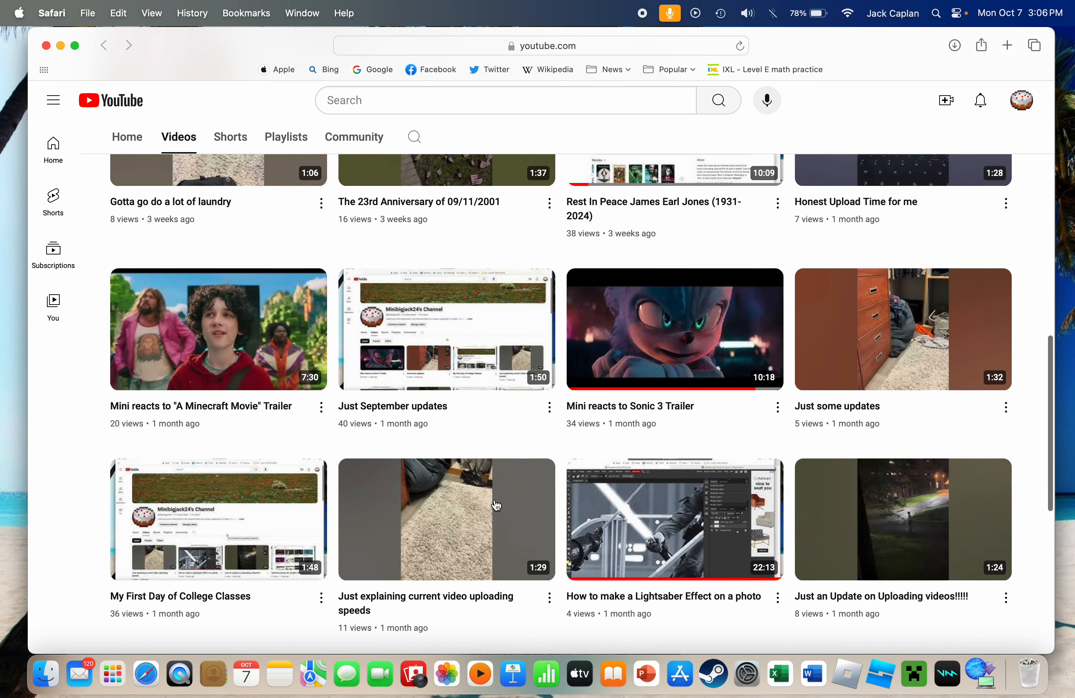
scroll("up", 3)
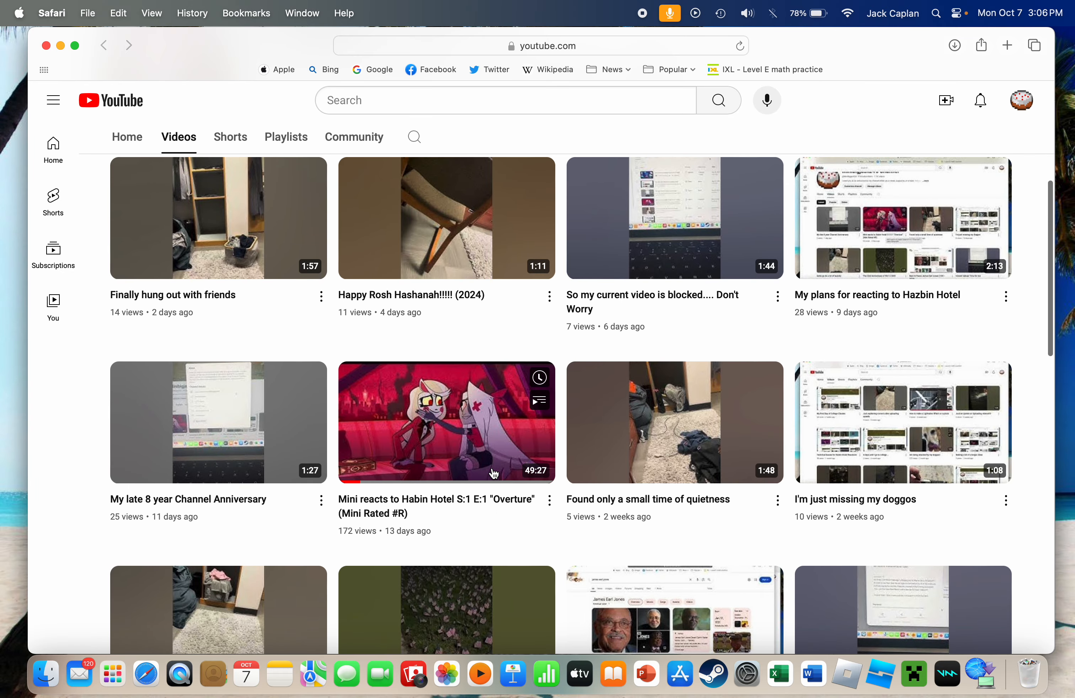
mouse_move(665, 255)
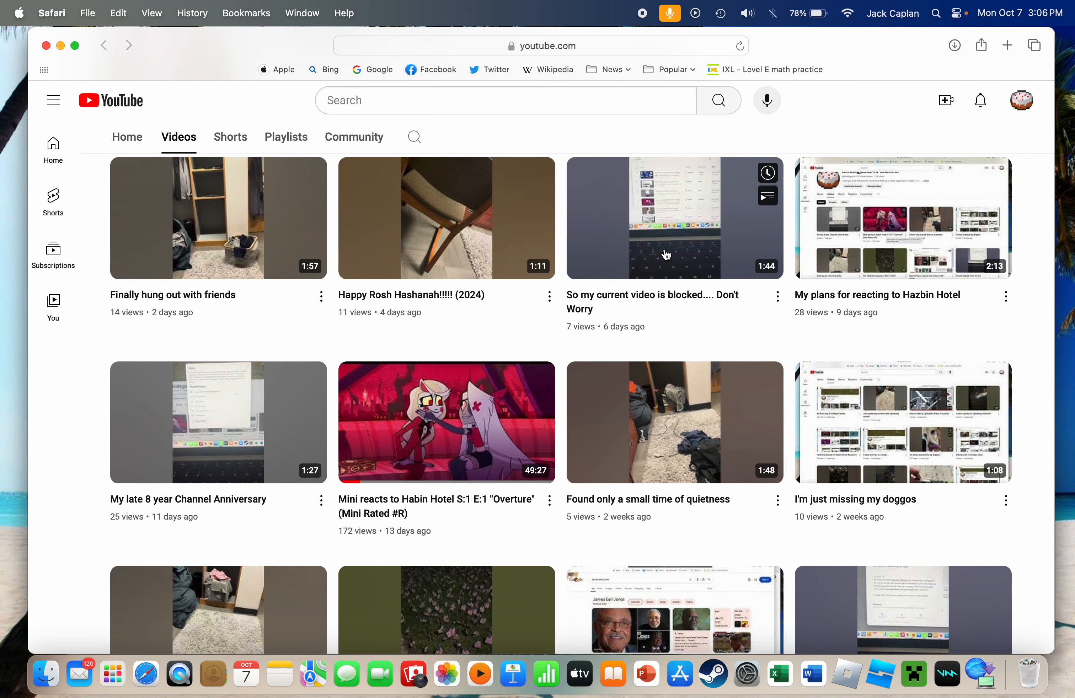
mouse_move(663, 252)
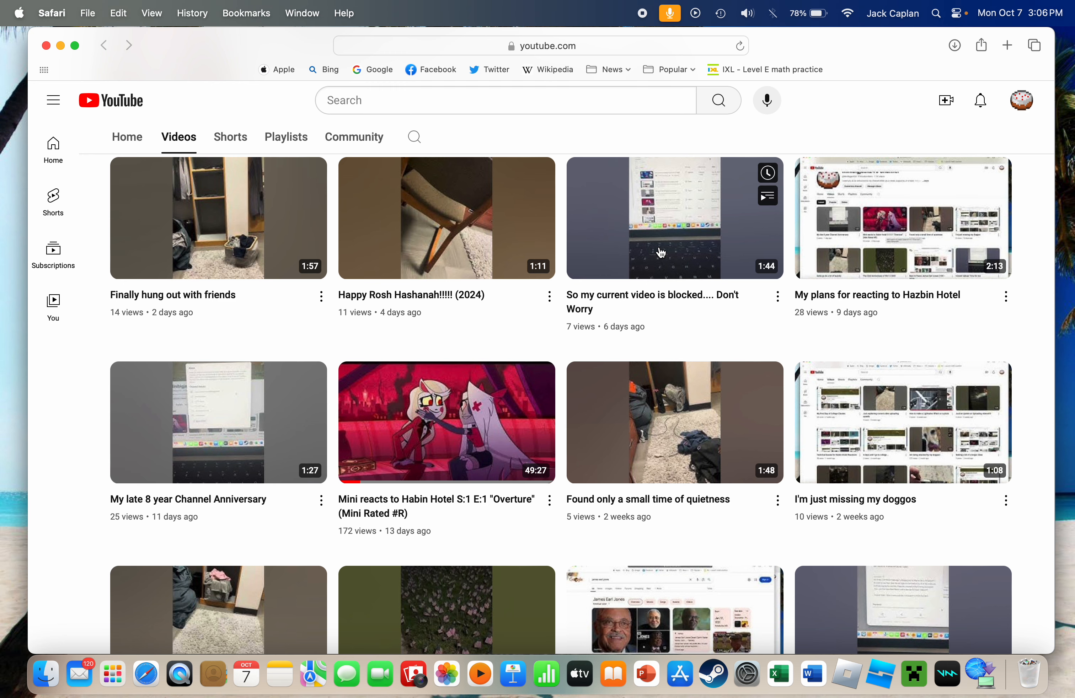
scroll("down", 3)
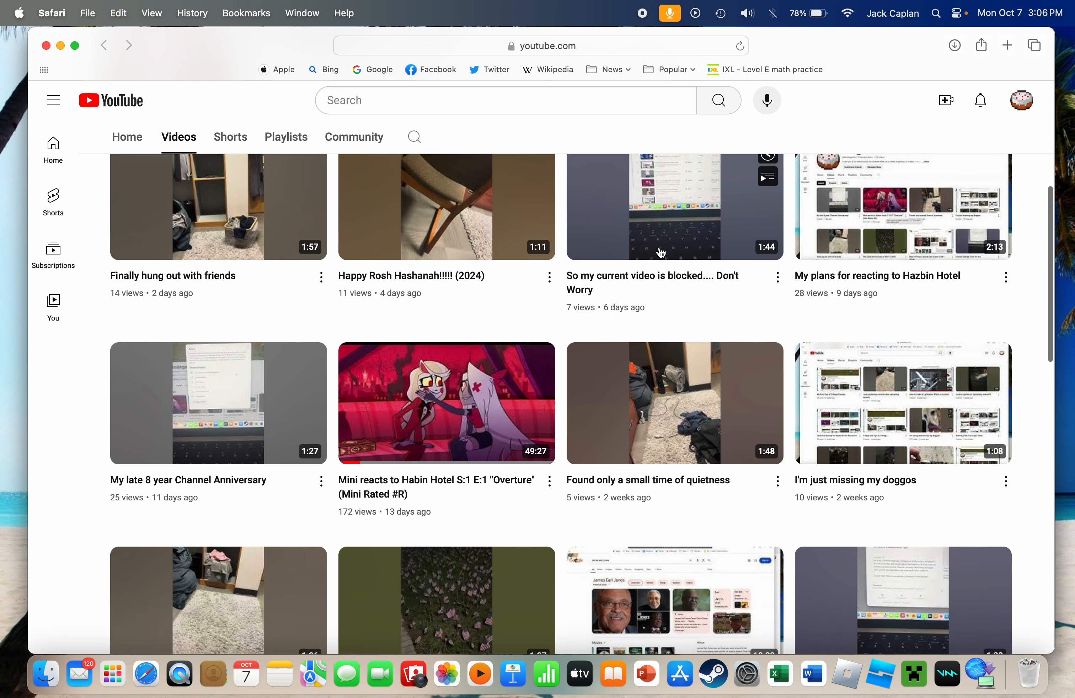
scroll("down", 3)
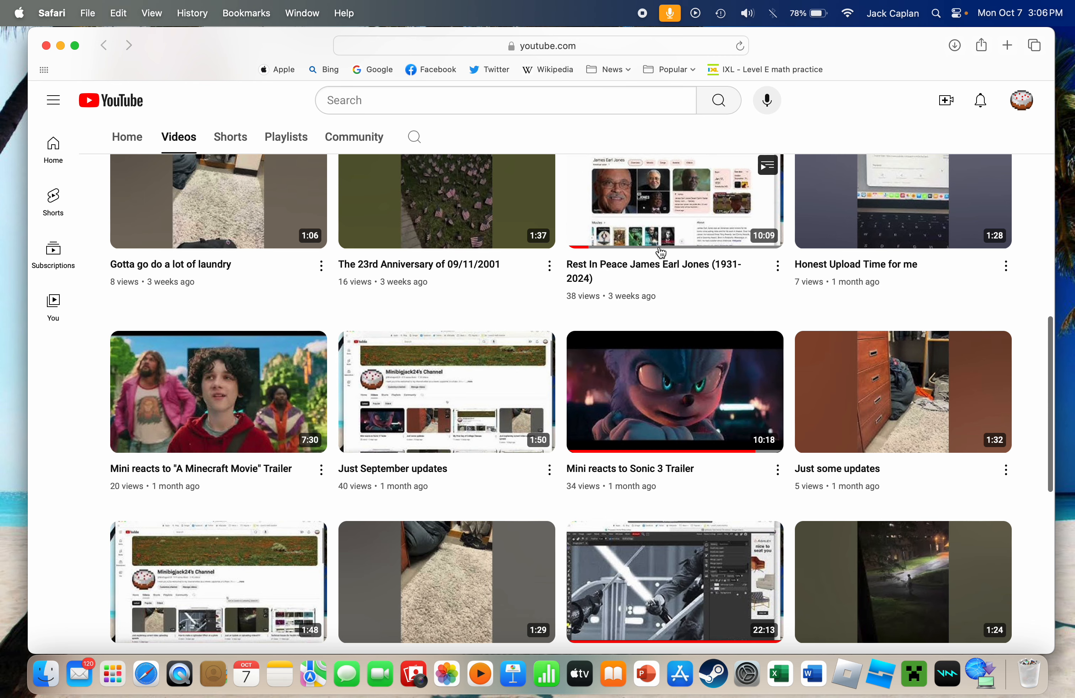
mouse_move(660, 270)
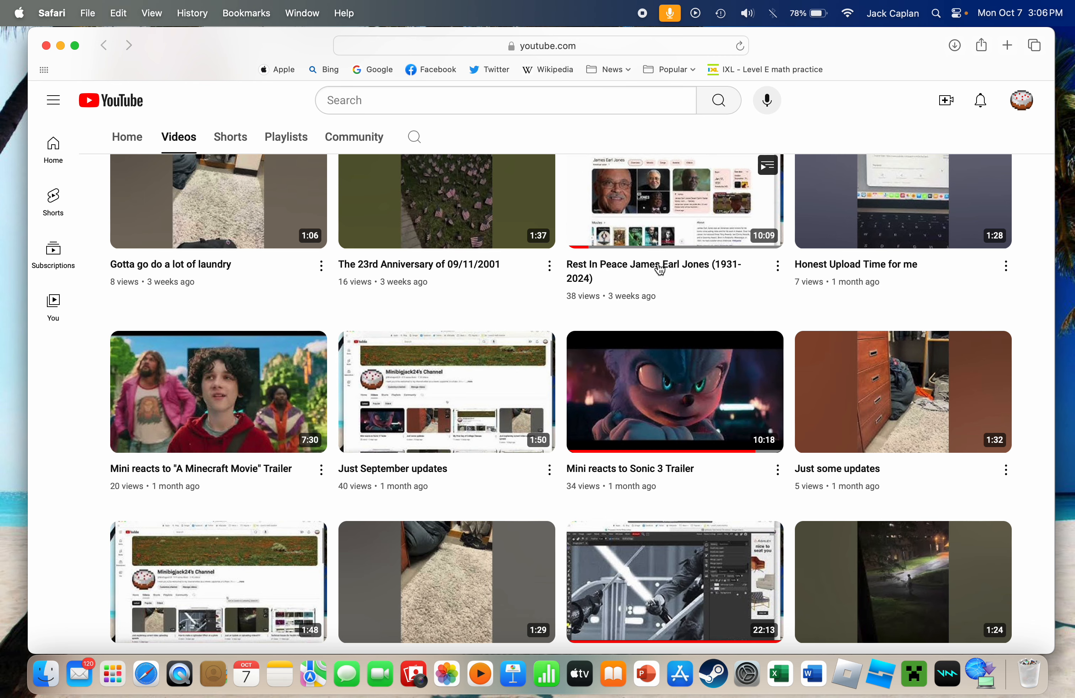
scroll("up", 3)
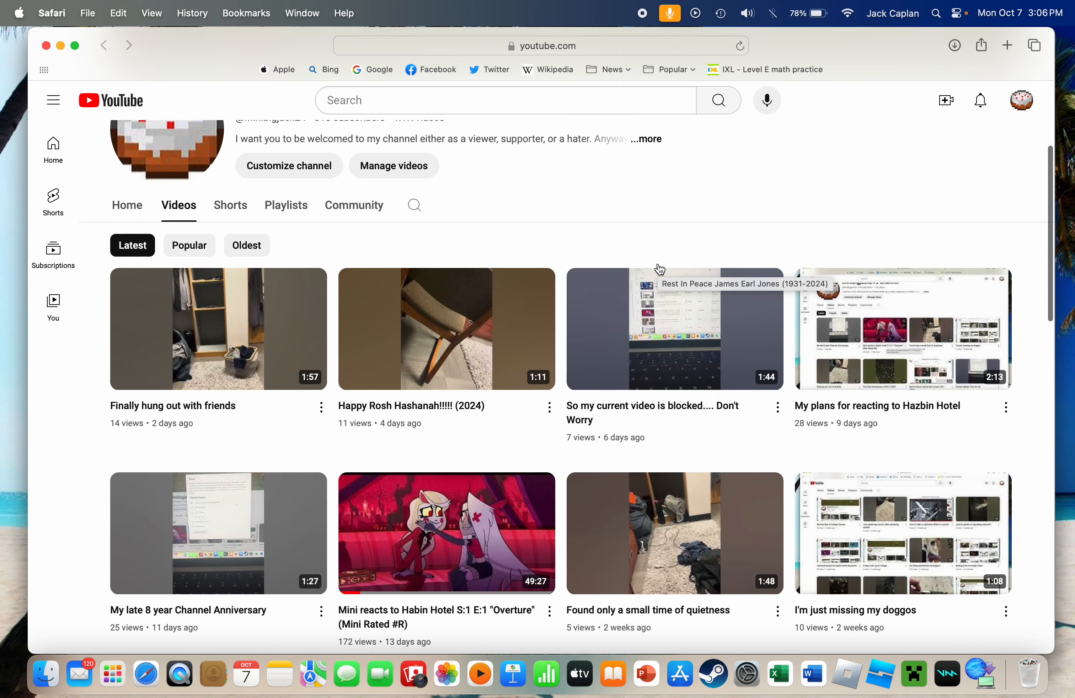
mouse_move(659, 266)
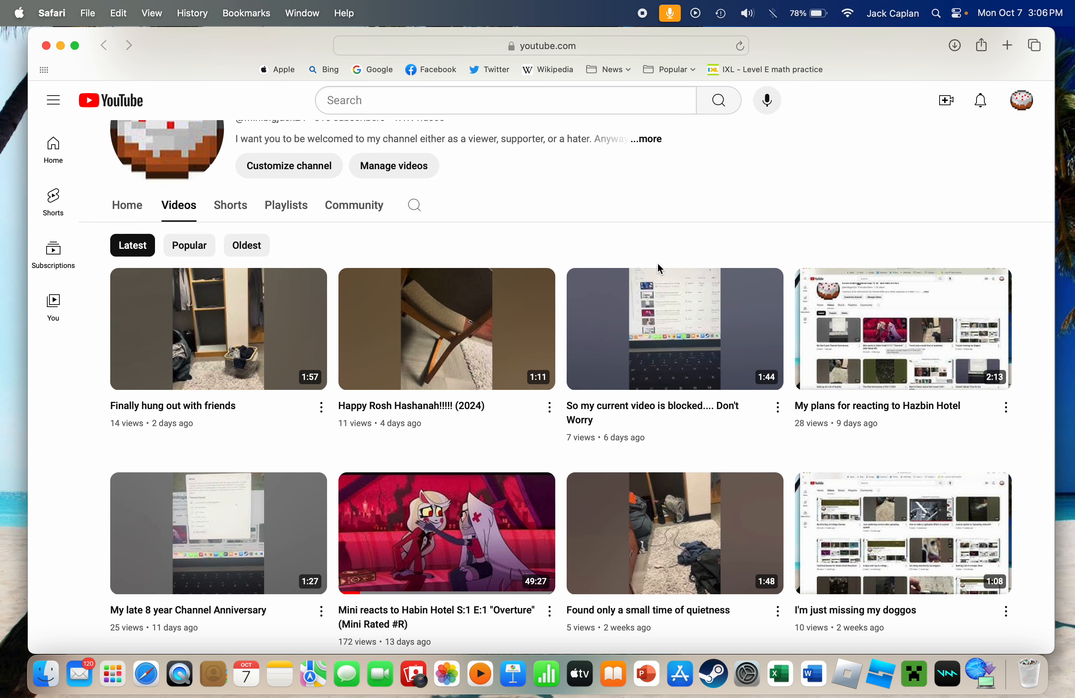
scroll("down", 3)
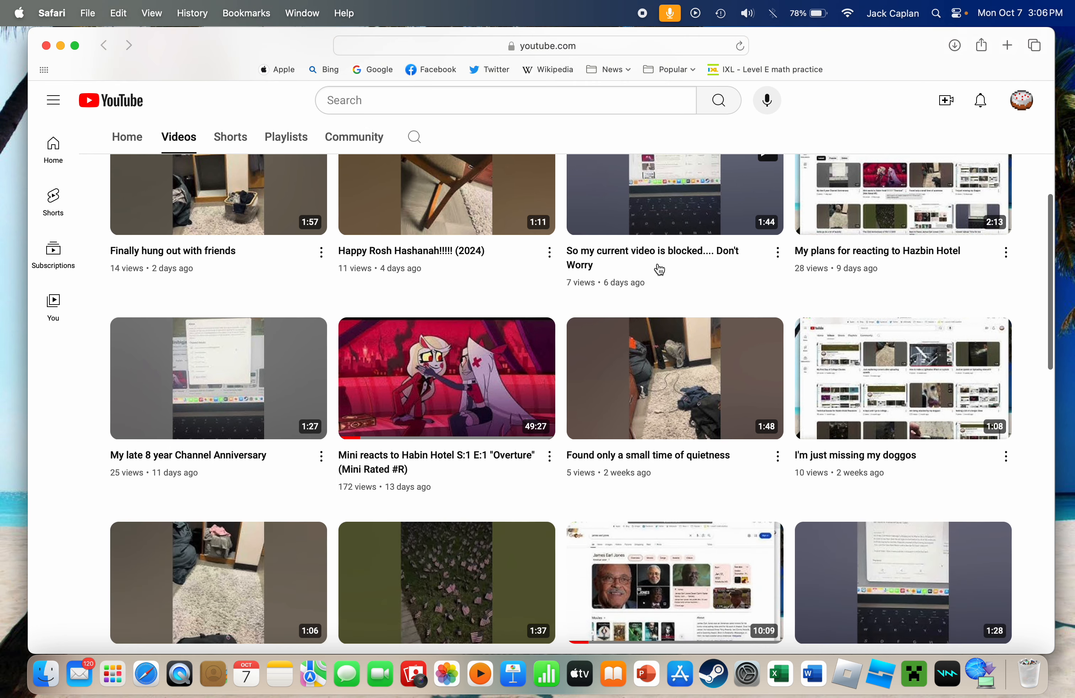
mouse_move(658, 269)
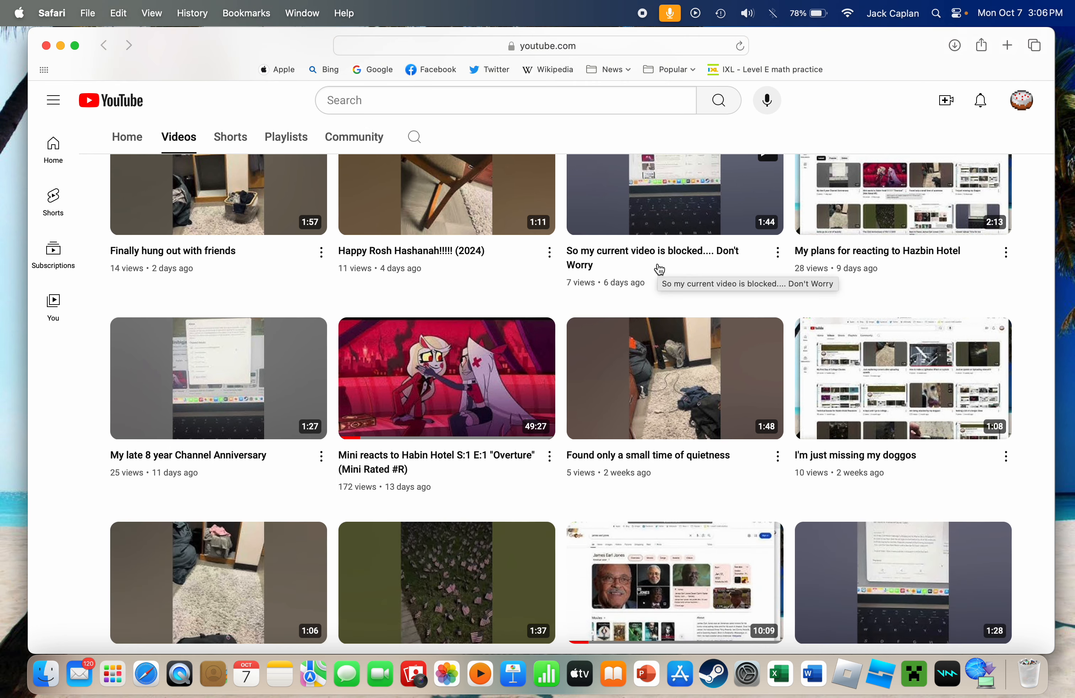
scroll("up", 3)
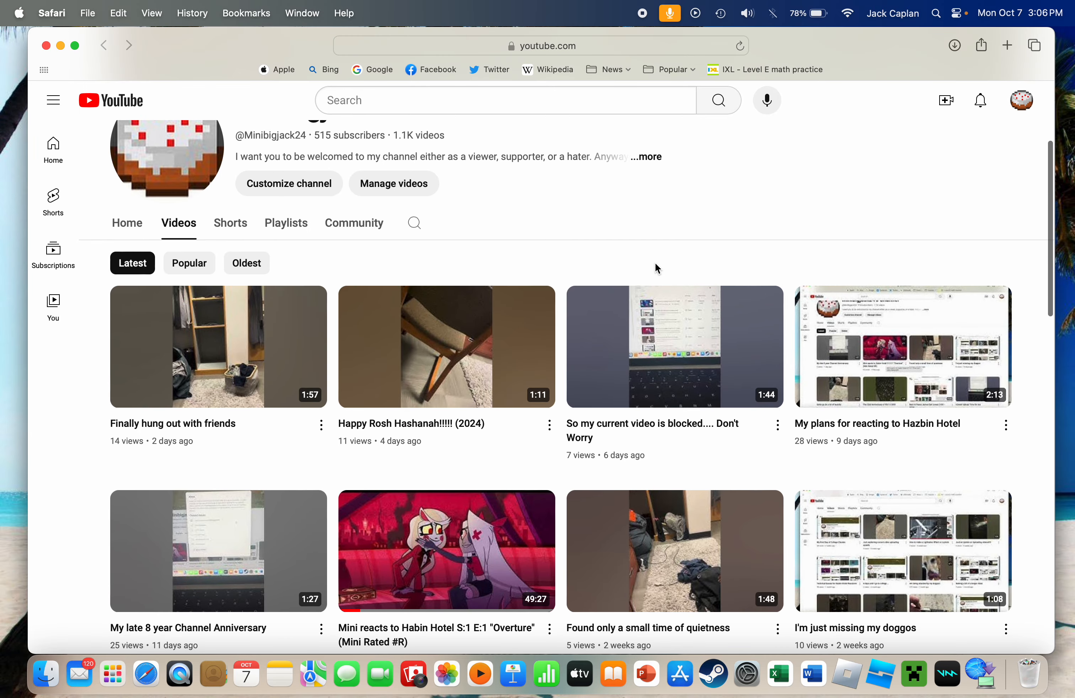
scroll("up", 3)
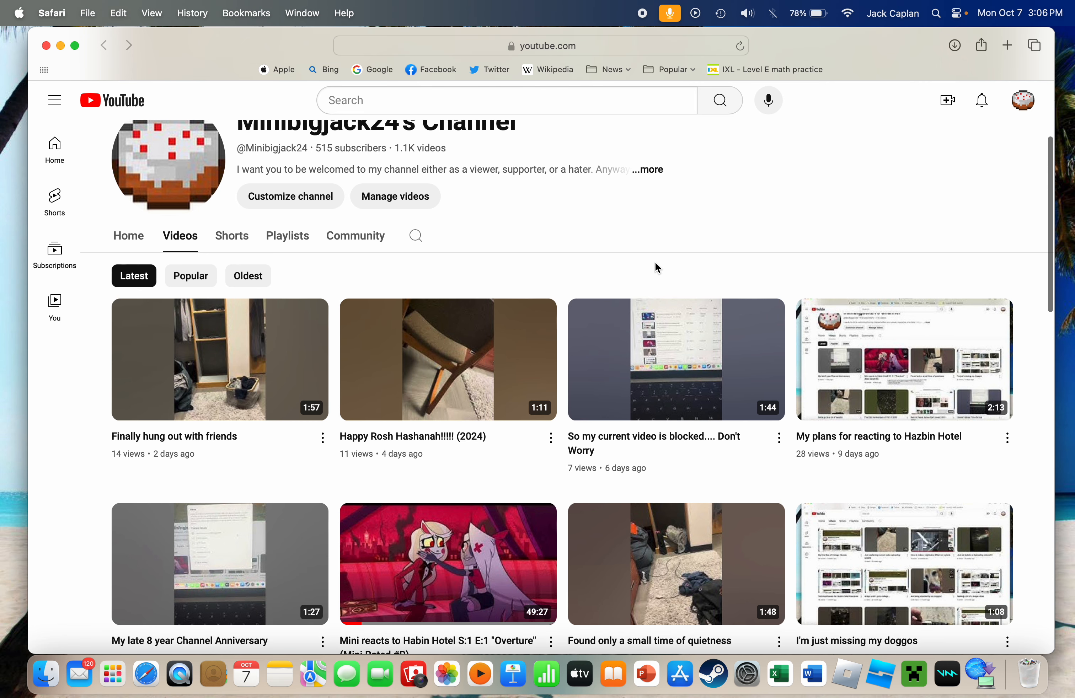
scroll("down", 3)
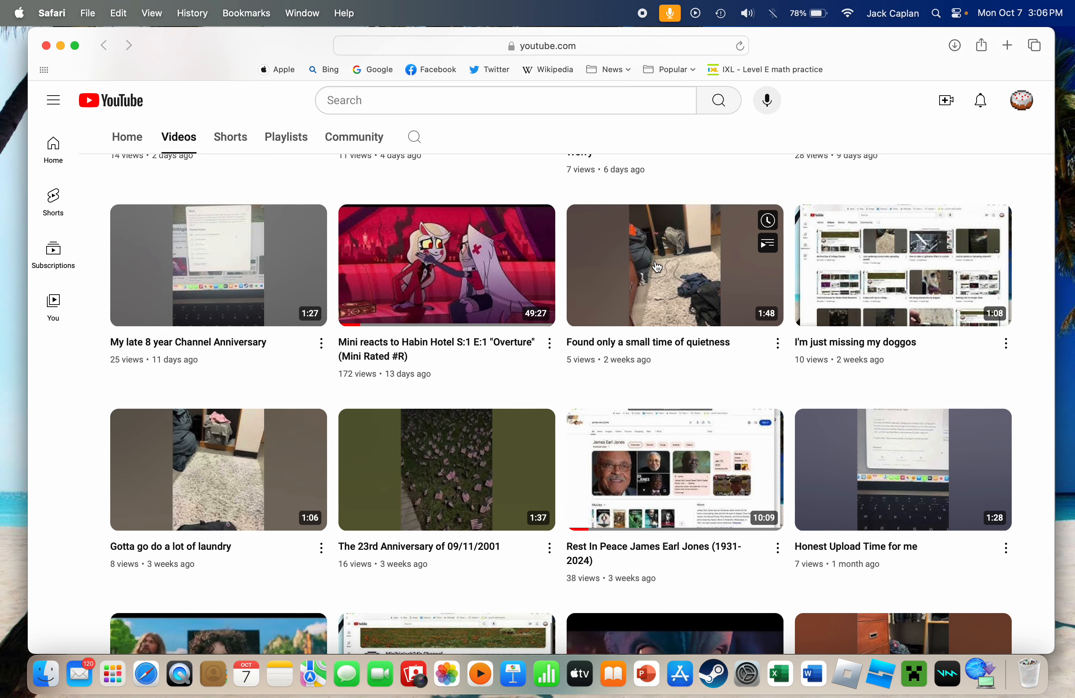
scroll("up", 3)
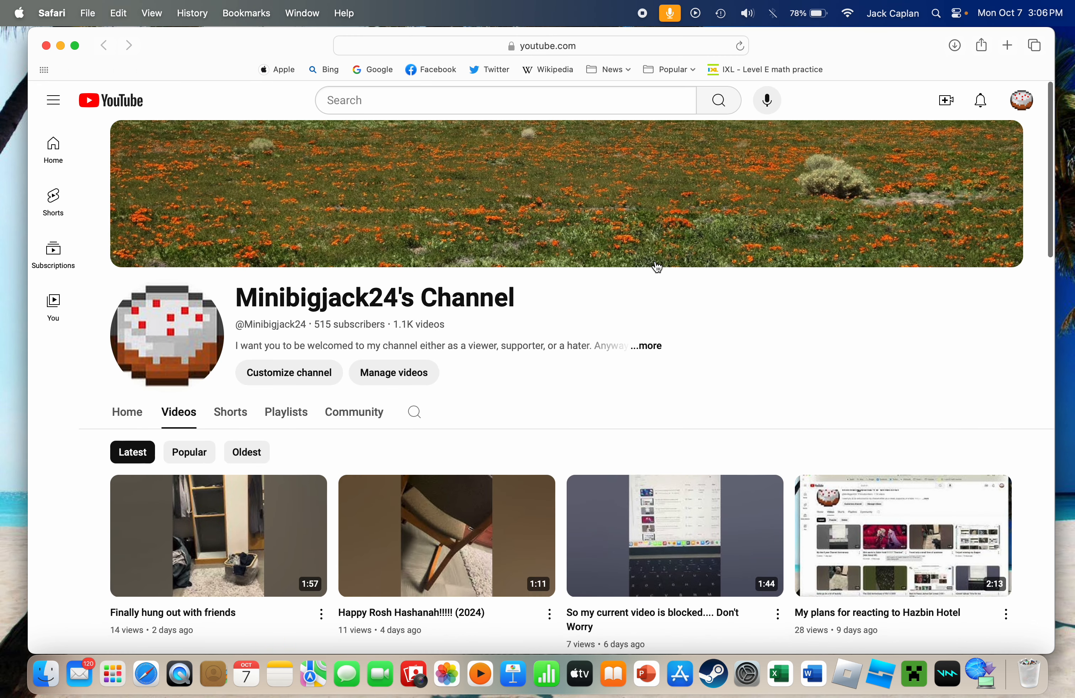
mouse_move(657, 266)
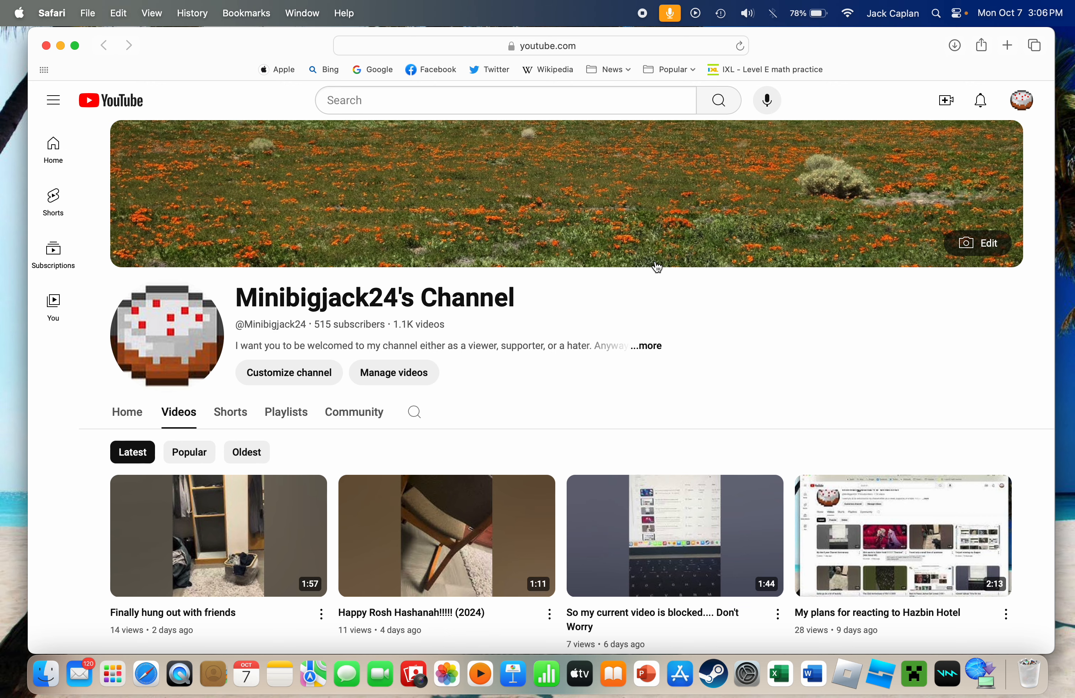
scroll("down", 3)
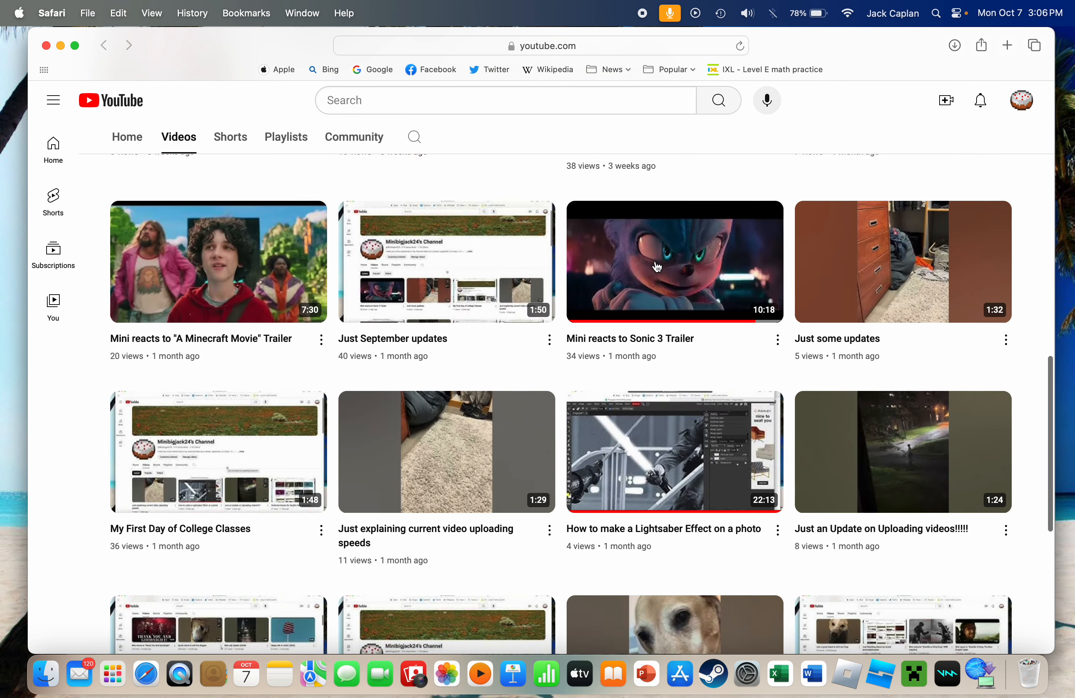
scroll("up", 3)
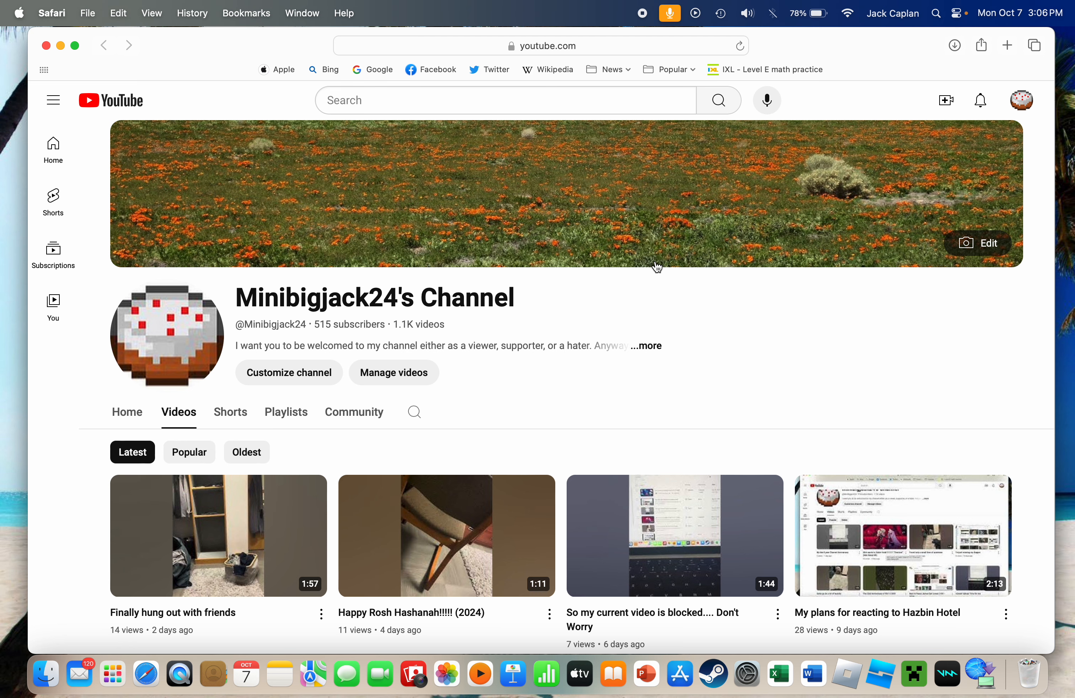
scroll("down", 3)
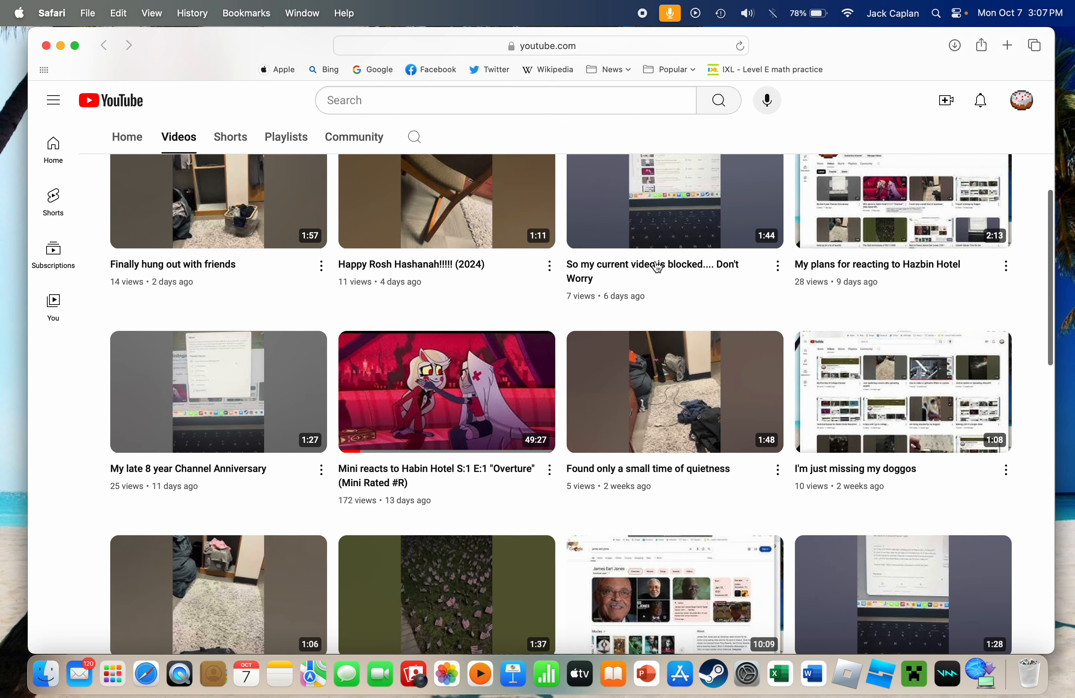
scroll("down", 3)
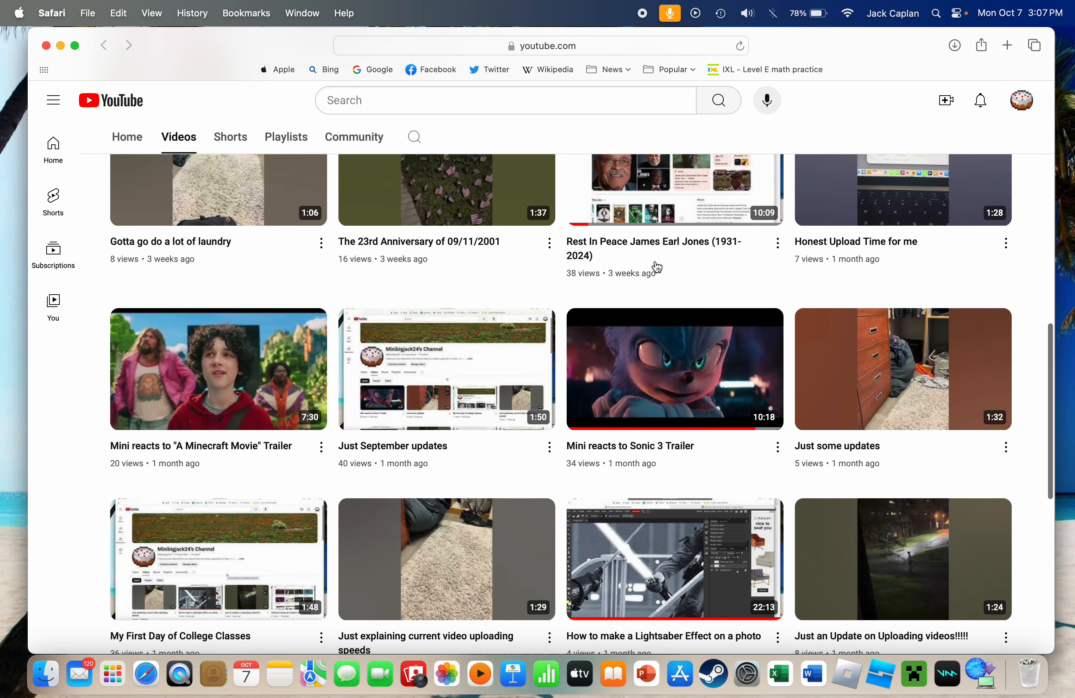
mouse_move(655, 266)
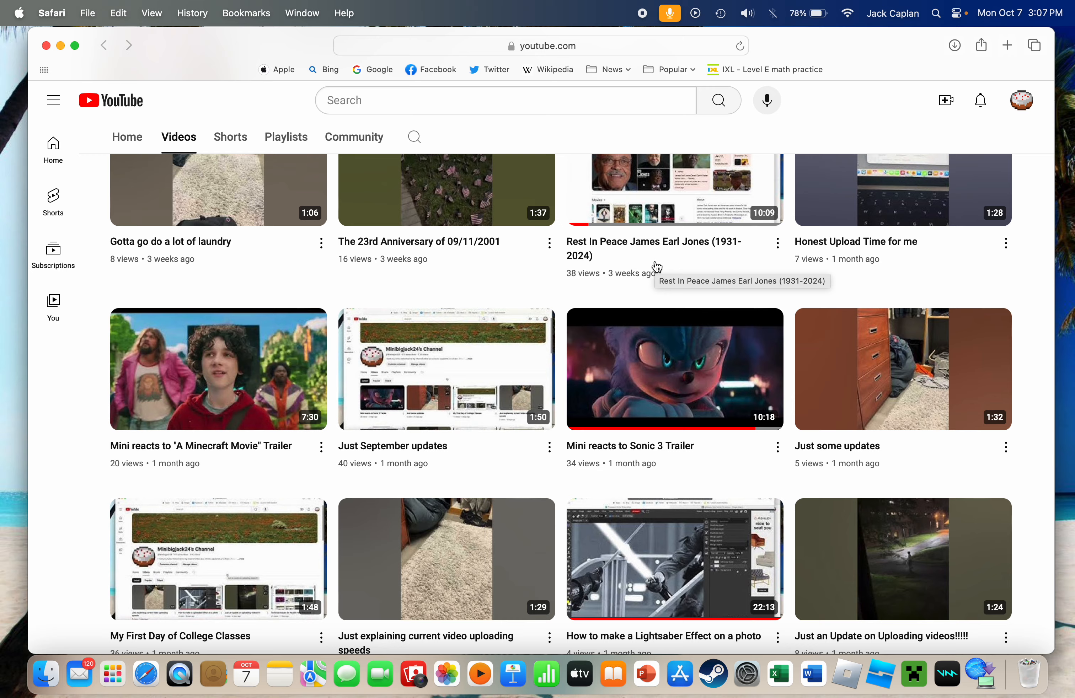
scroll("down", 3)
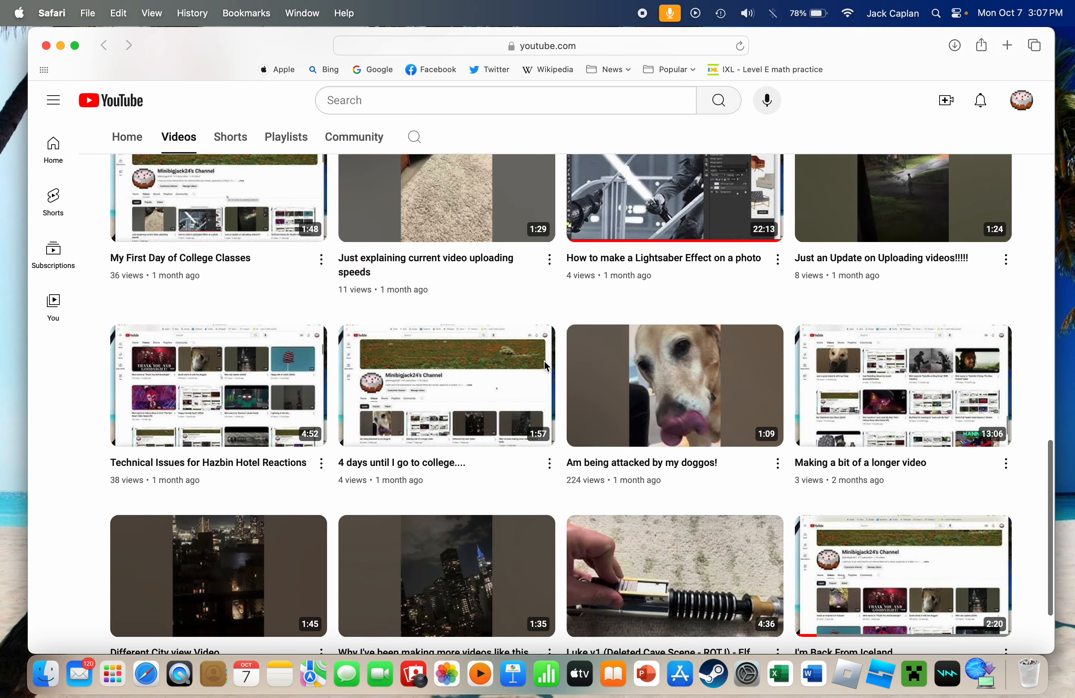
scroll("down", 3)
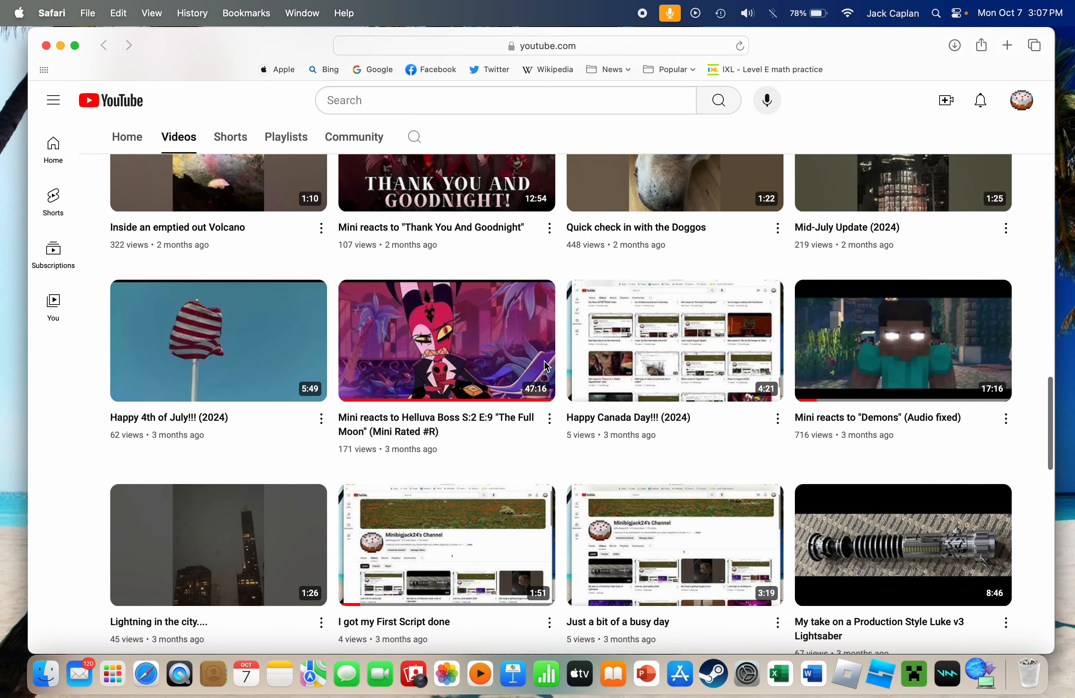
scroll("down", 3)
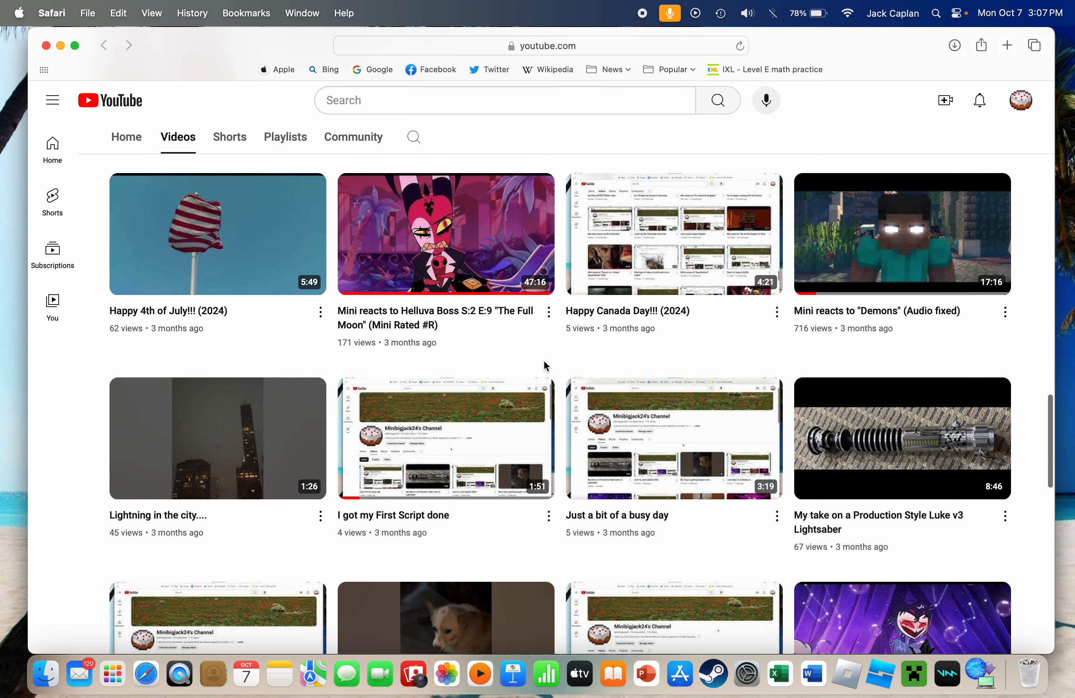
scroll("down", 3)
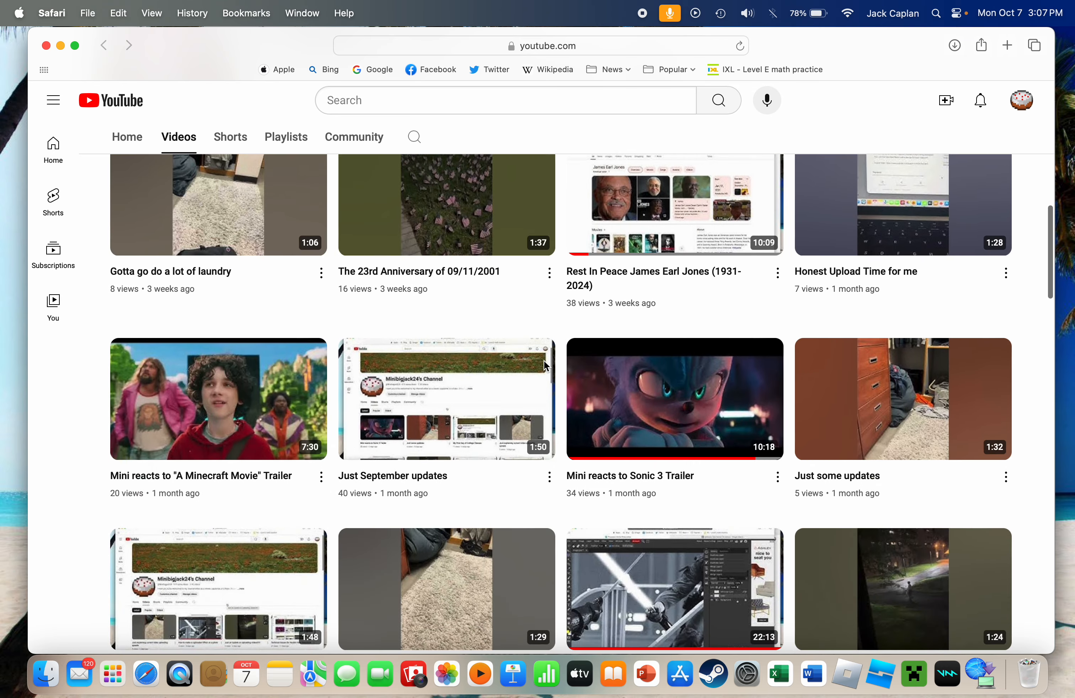
scroll("down", 3)
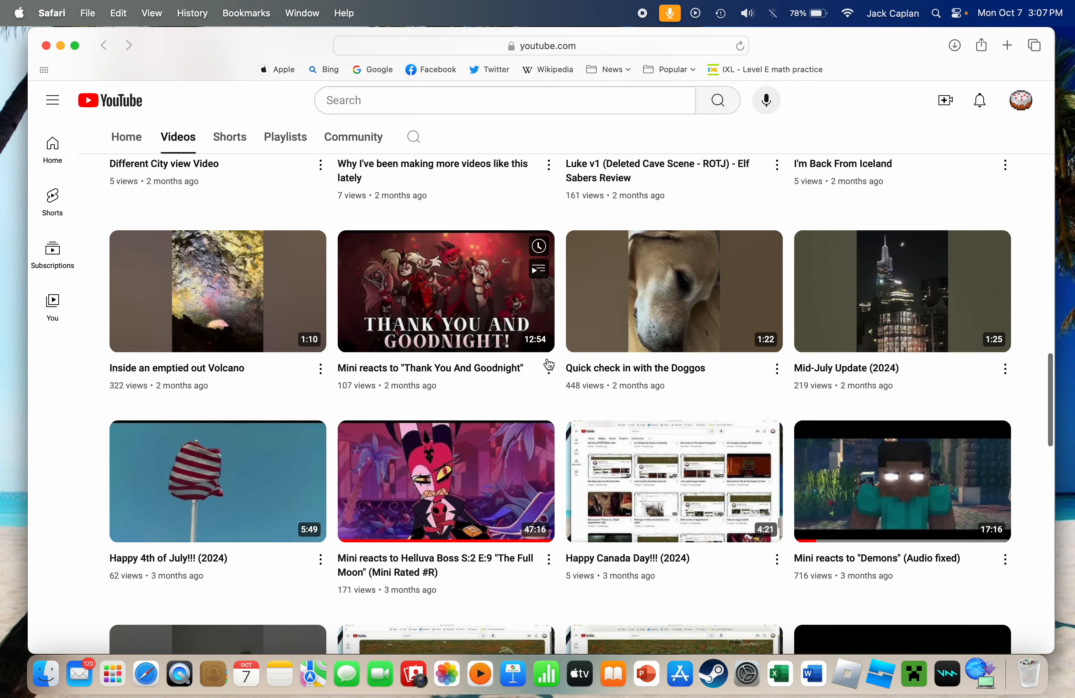
scroll("down", 3)
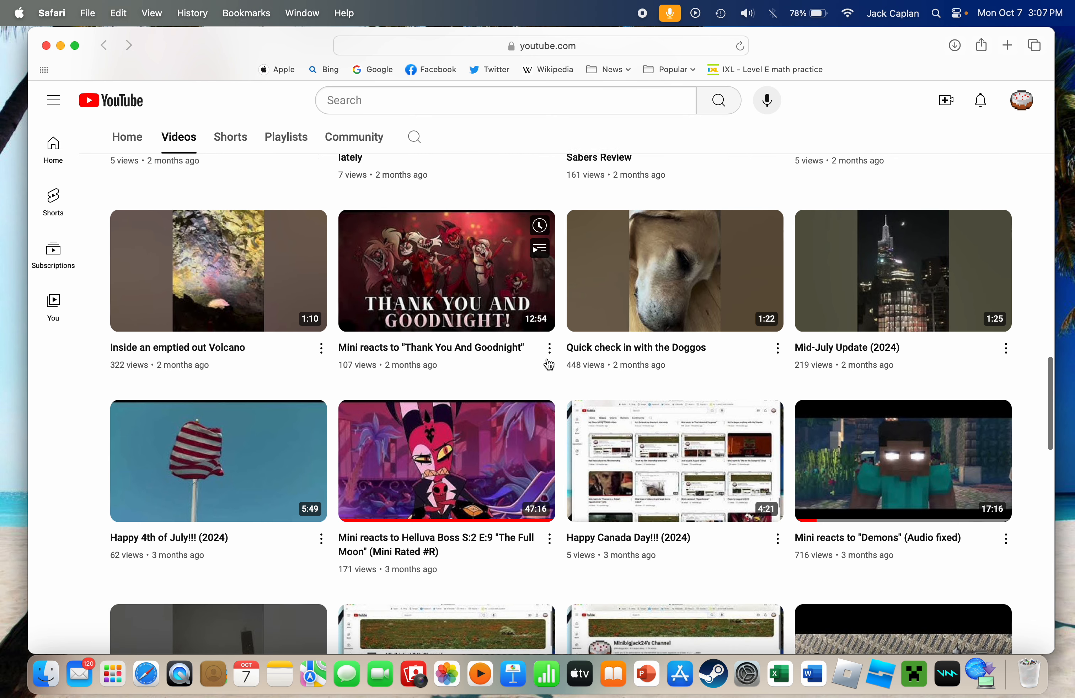
scroll("down", 3)
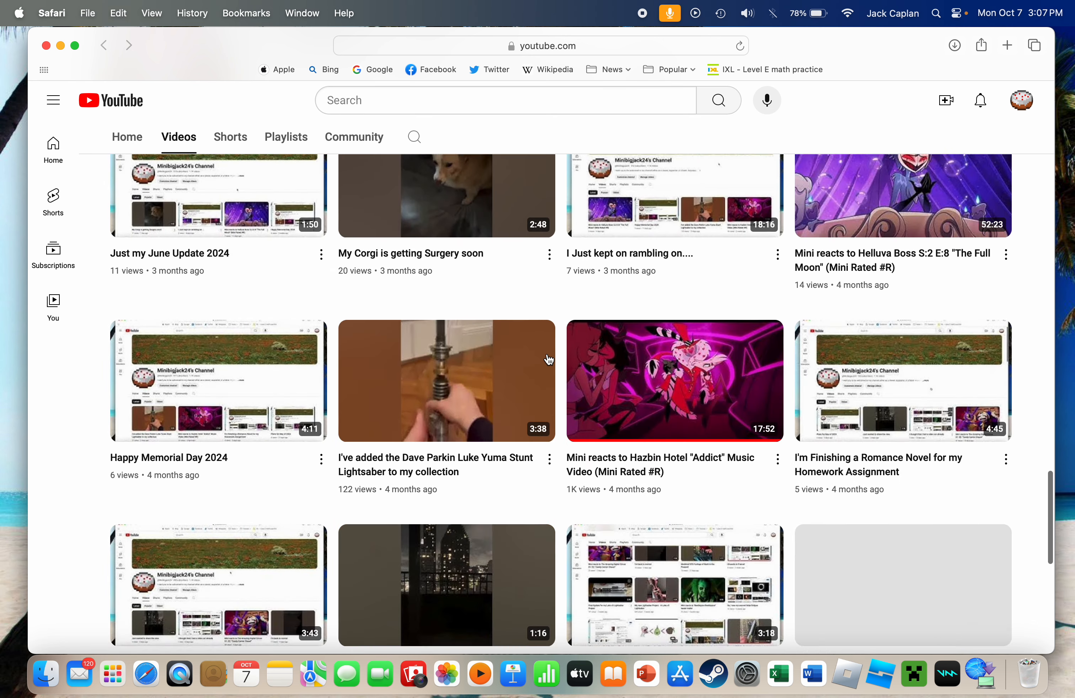
scroll("down", 3)
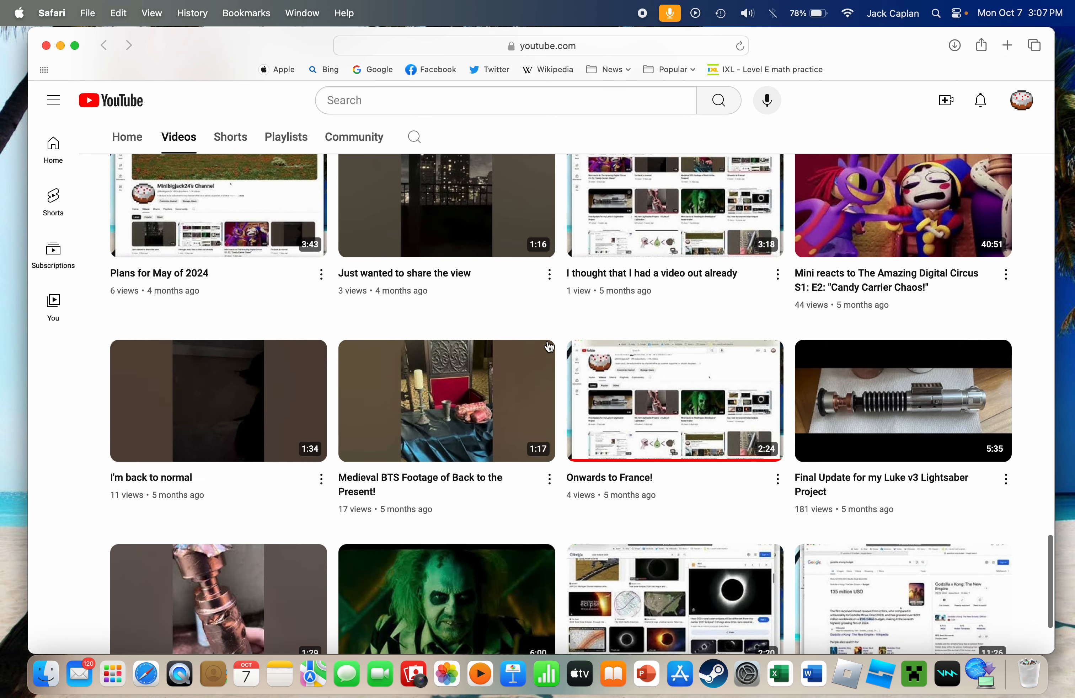
scroll("down", 3)
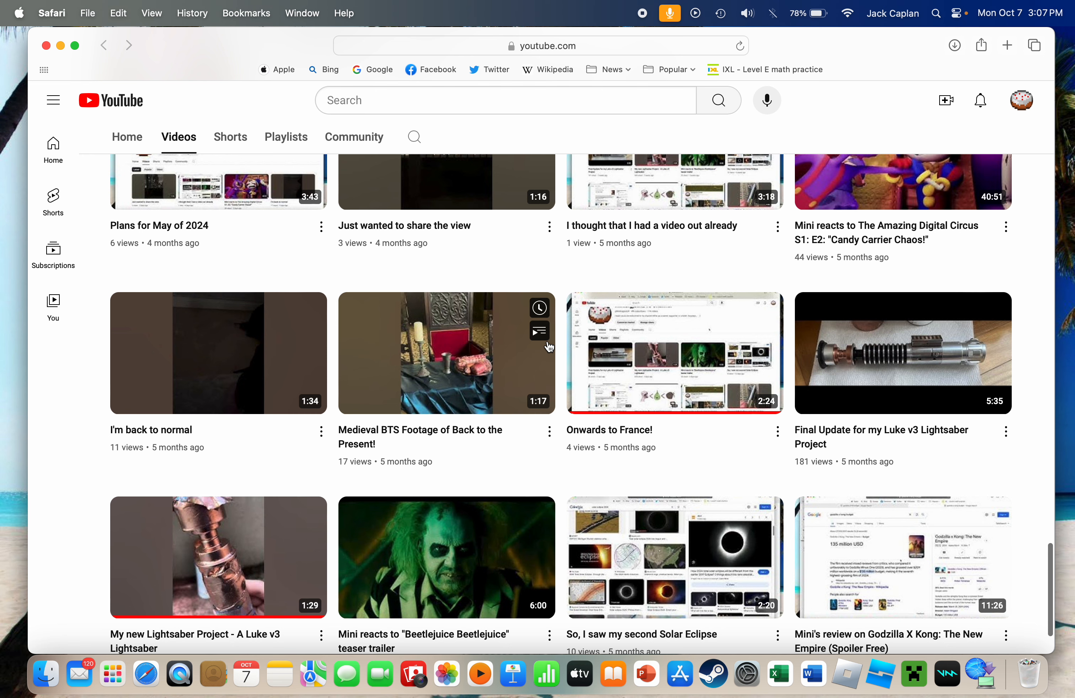
scroll("down", 3)
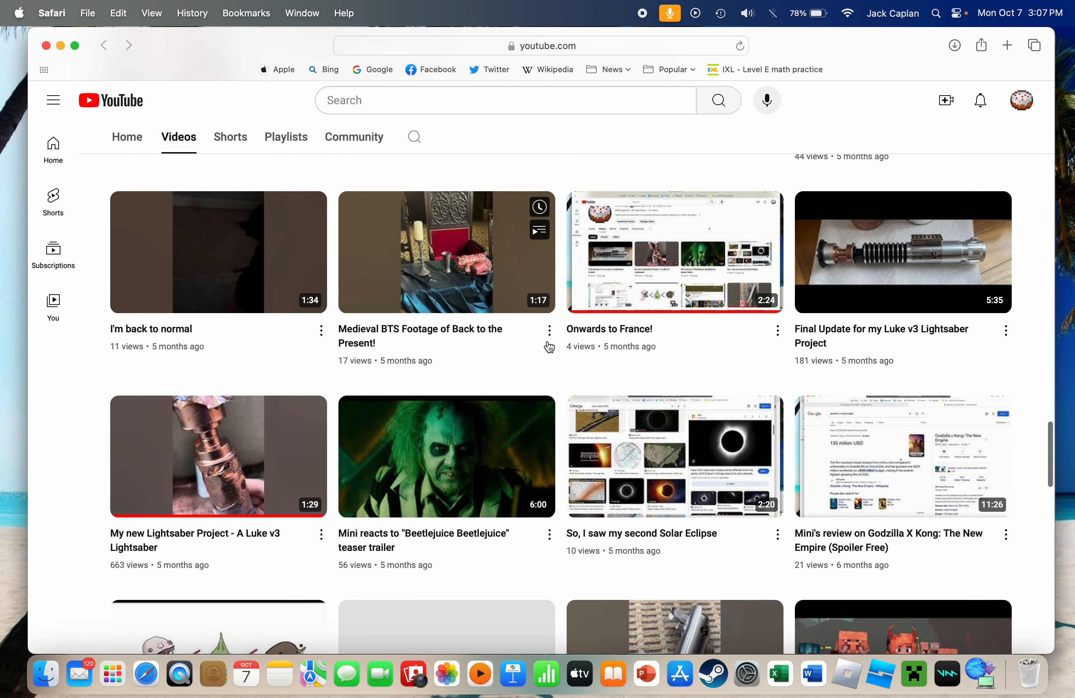
scroll("down", 3)
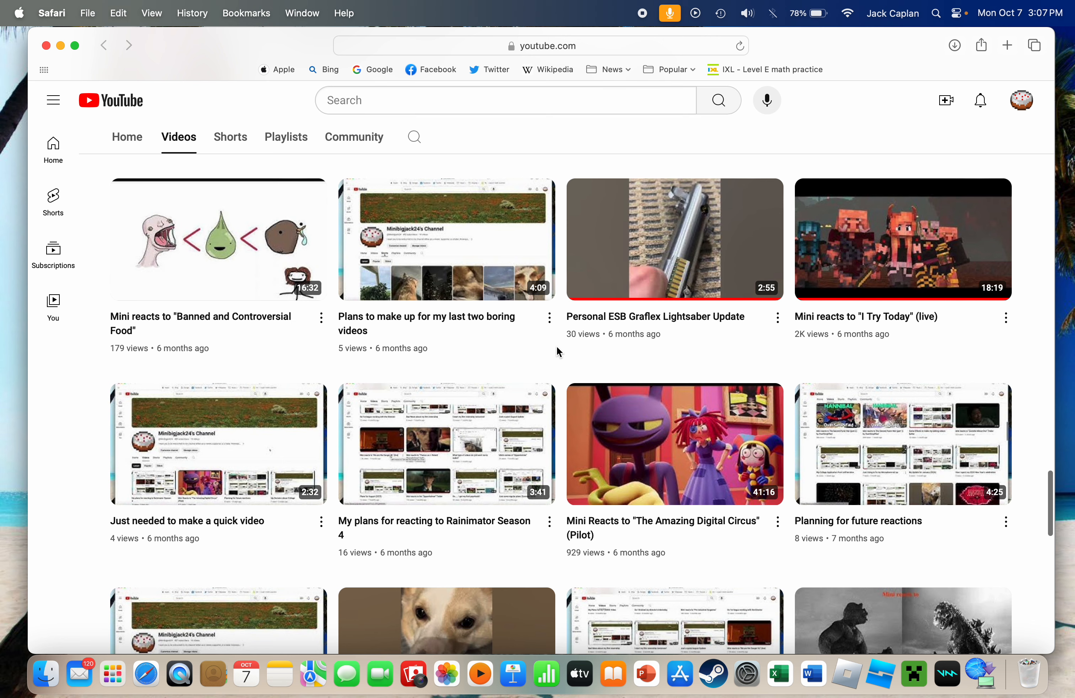
scroll("down", 3)
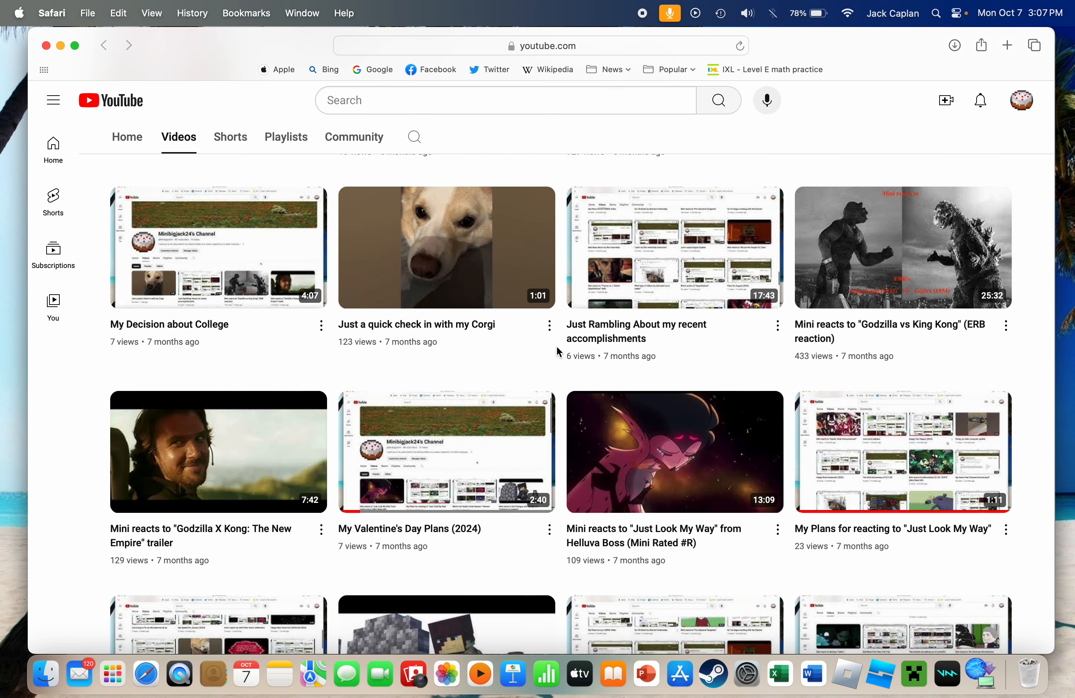
scroll("down", 3)
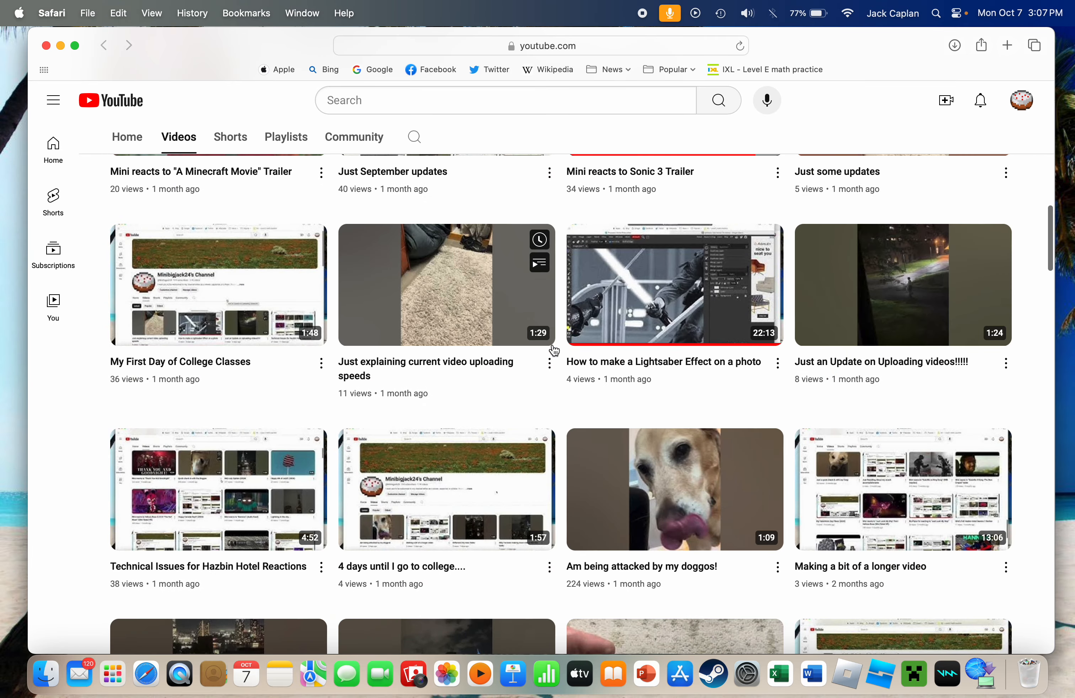
scroll("up", 3)
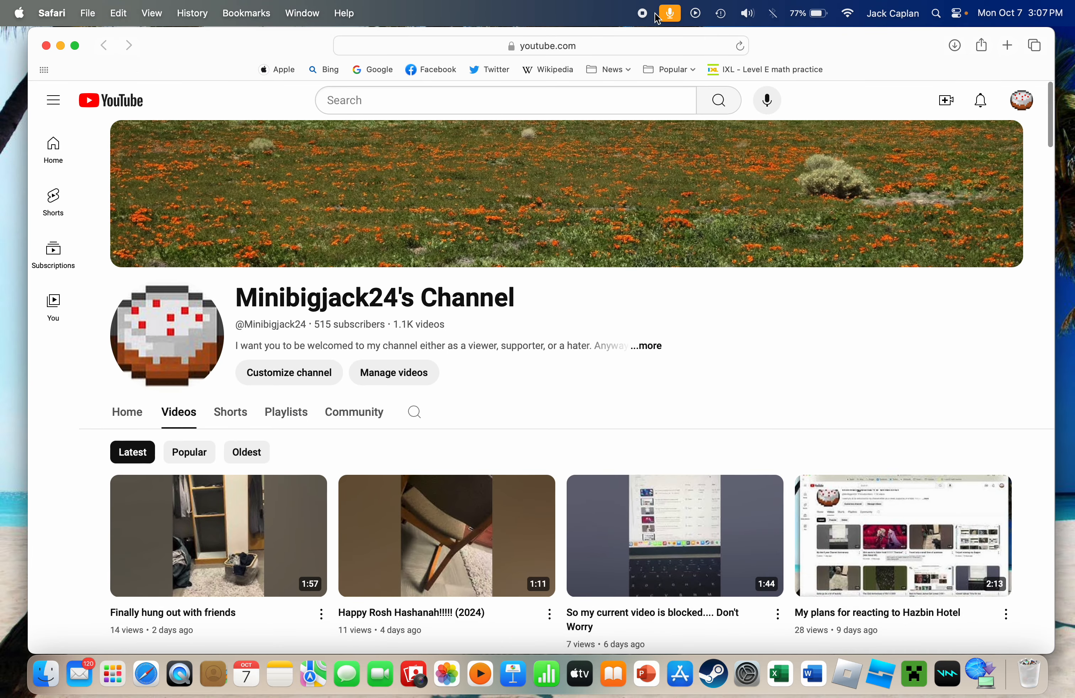